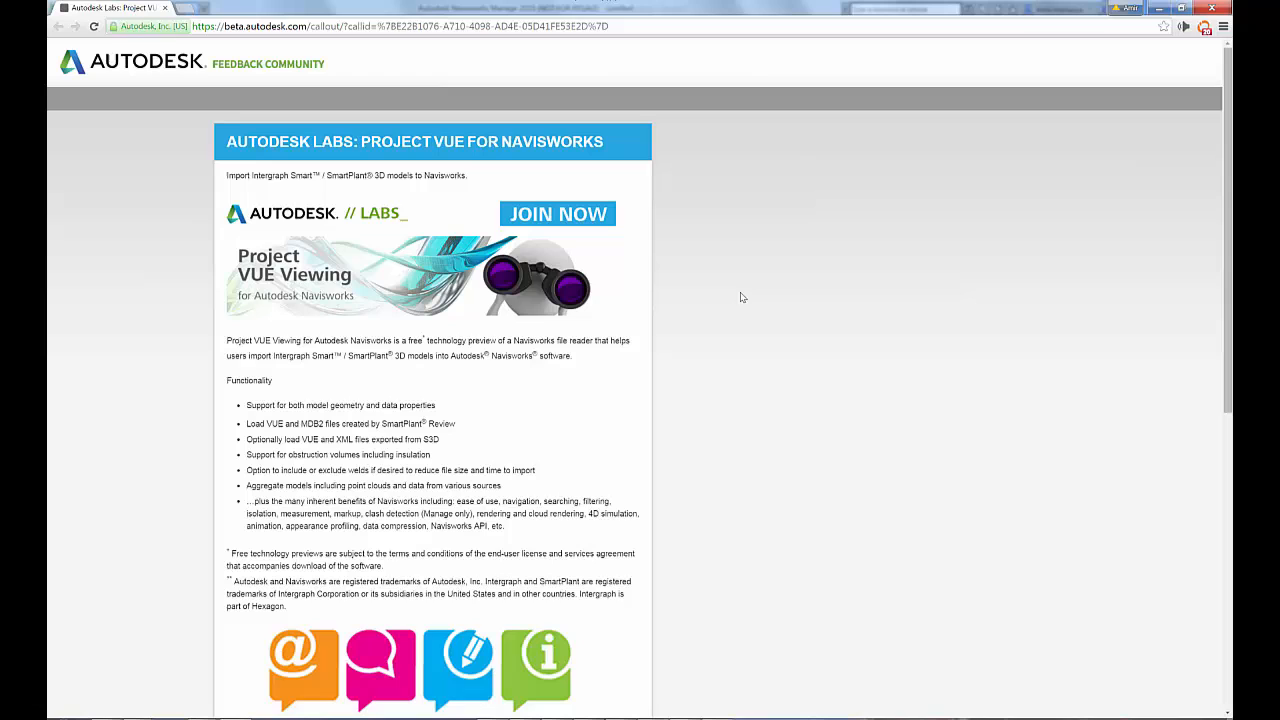
mouse_move(573, 218)
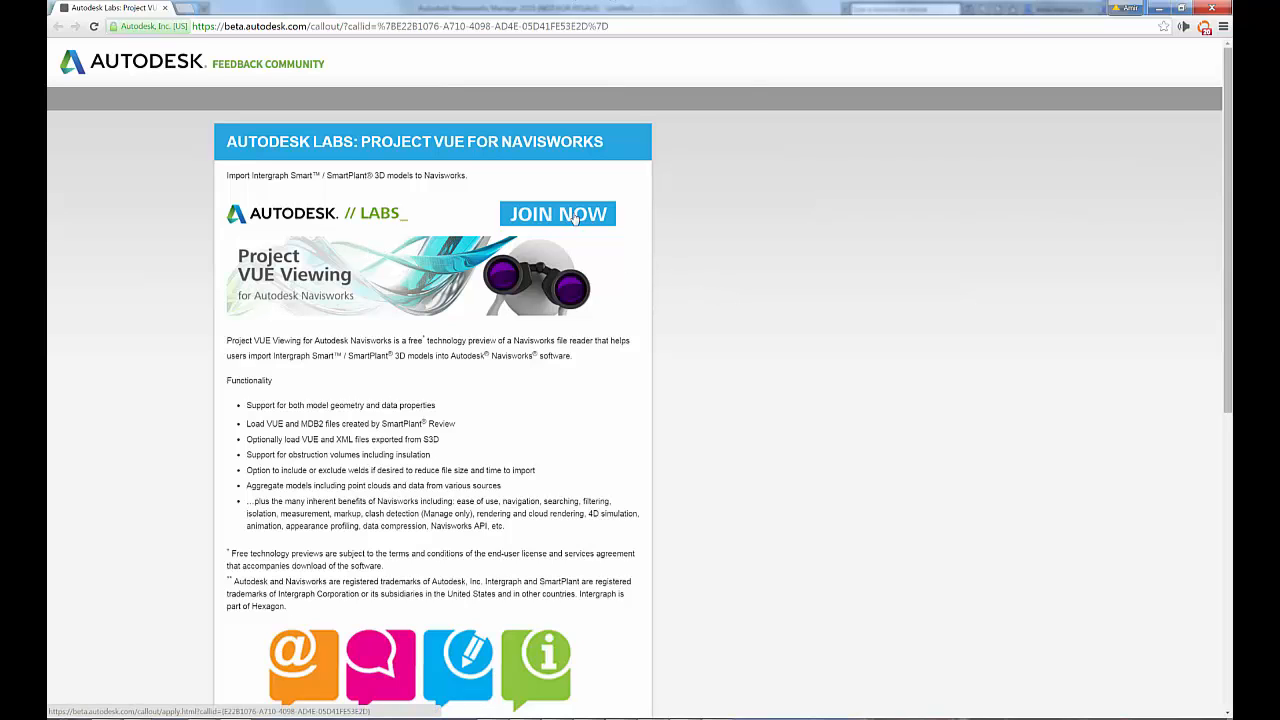
Request to join the Project VUE preview and proceed to Autodesk sign-in
left_click(557, 214)
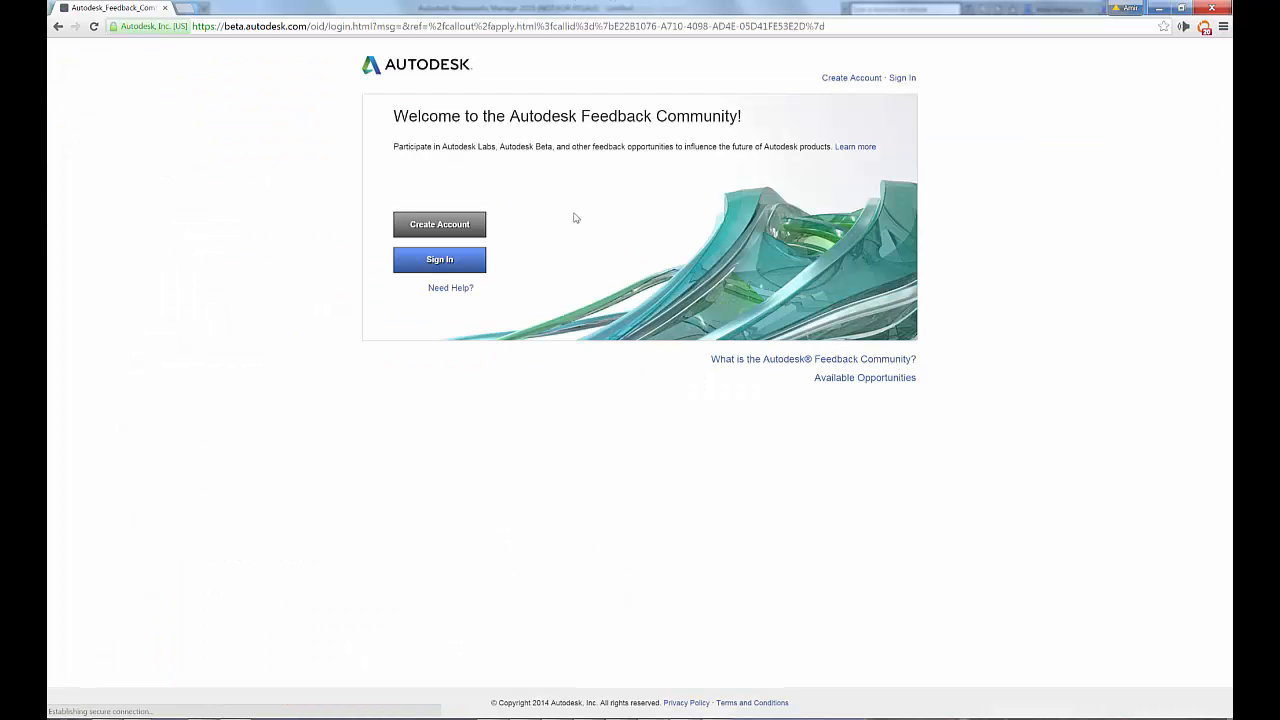
mouse_move(903, 77)
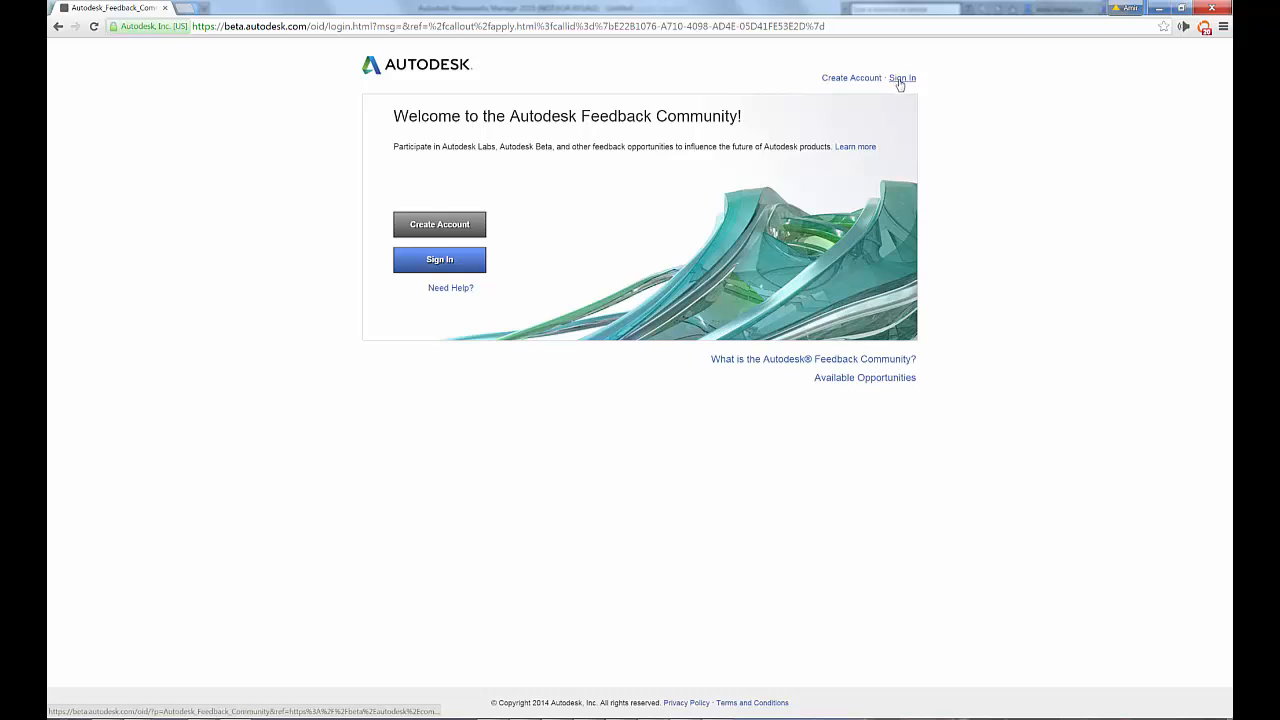
left_click(907, 77)
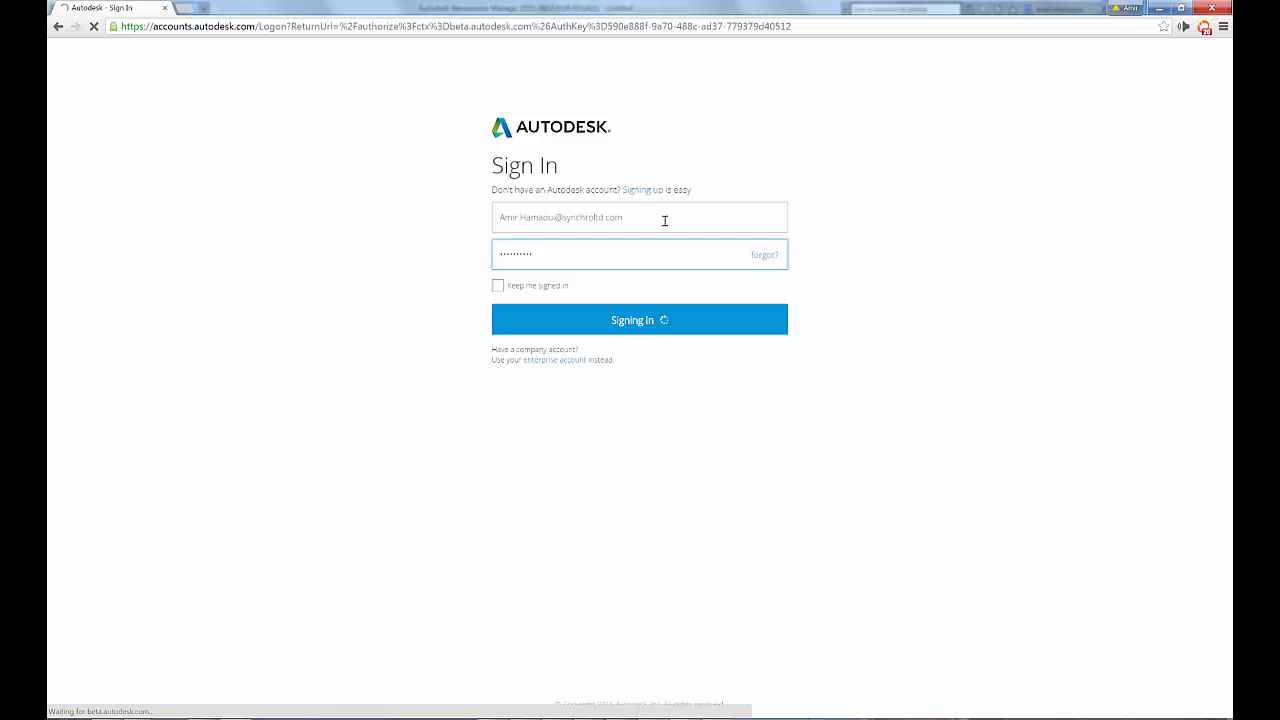
Log in and review the Project VUE Viewing for Navisworks overview page
left_click(639, 319)
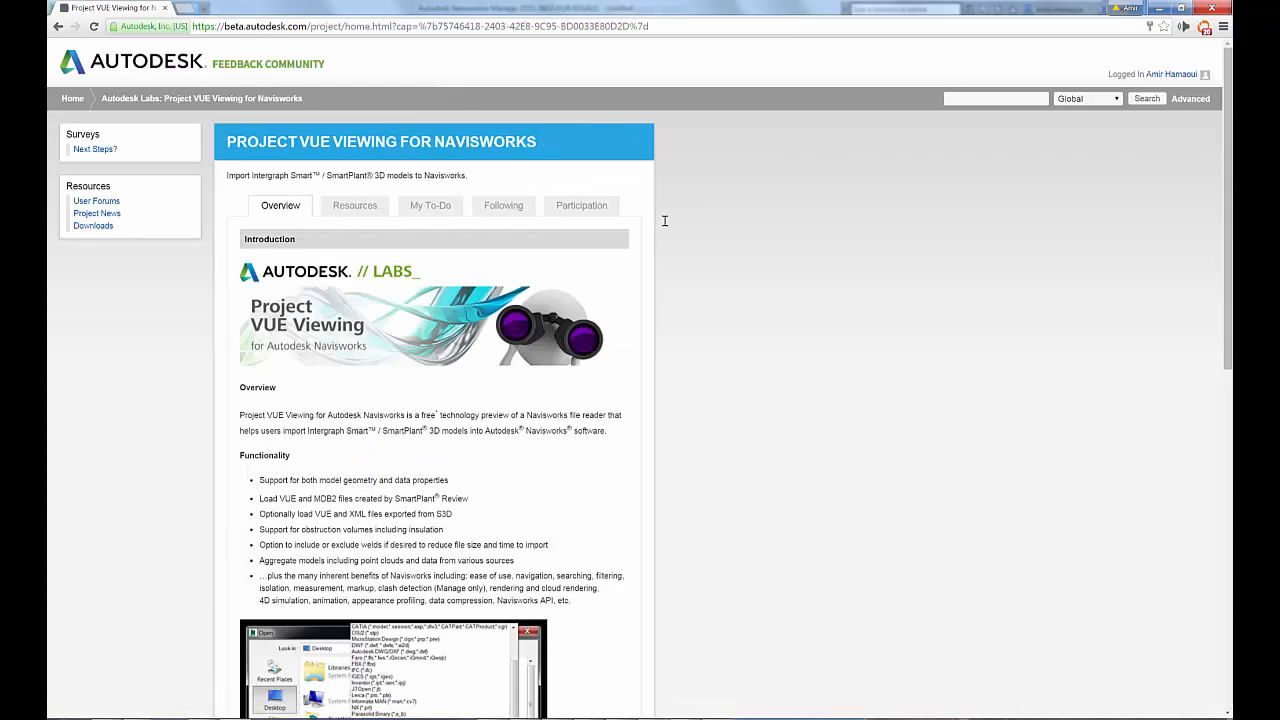
mouse_move(383, 231)
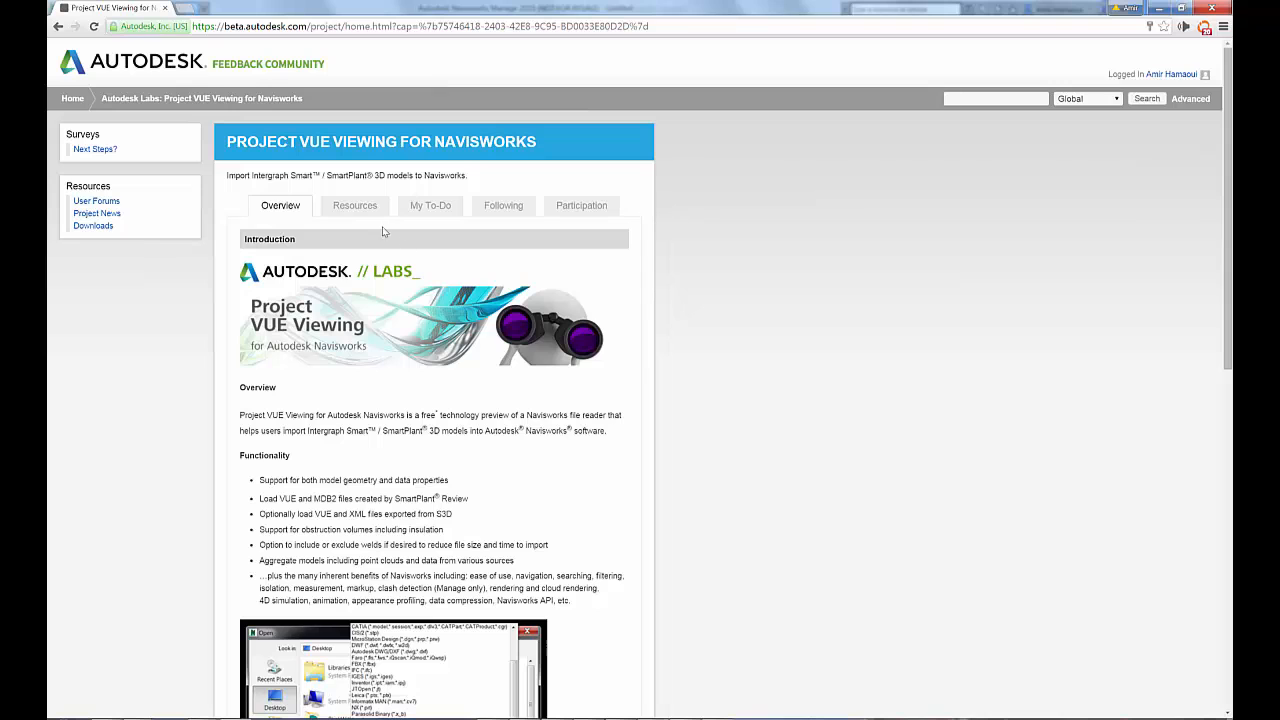
scroll("down", 3)
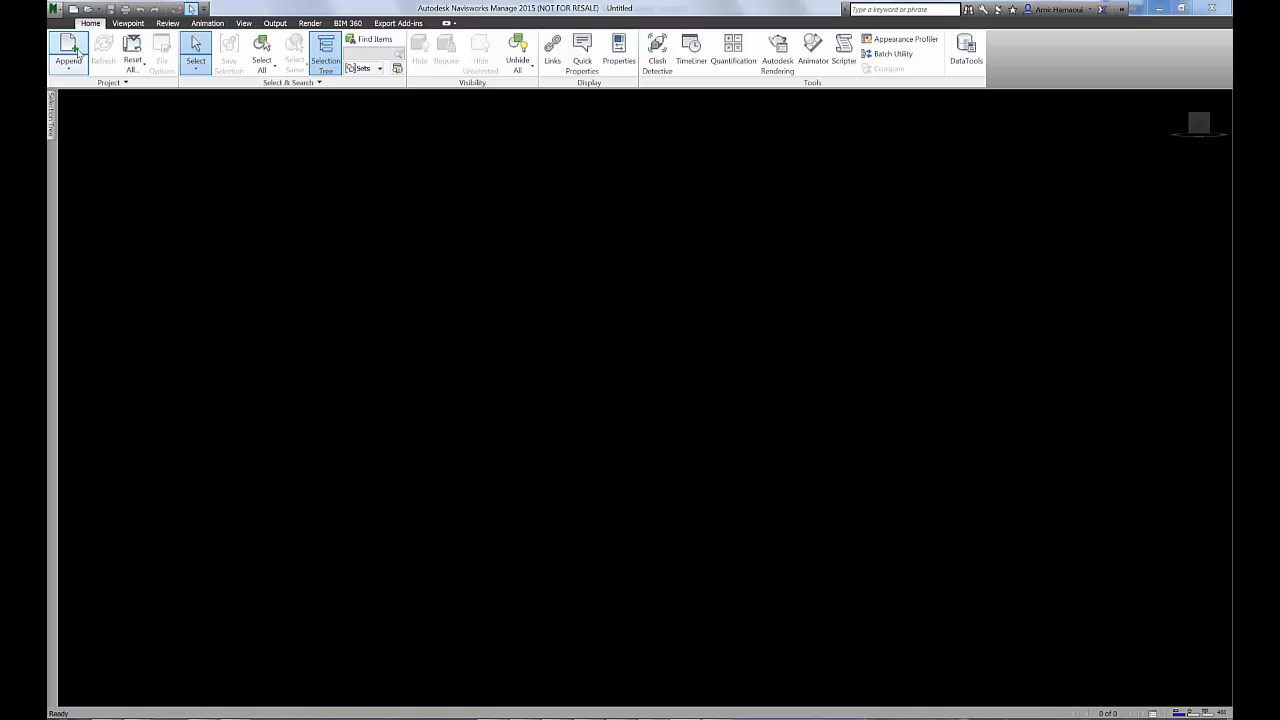
Append the VUE plant model, confirm Synchro plugin settings and start the Synchro project export
left_click(68, 52)
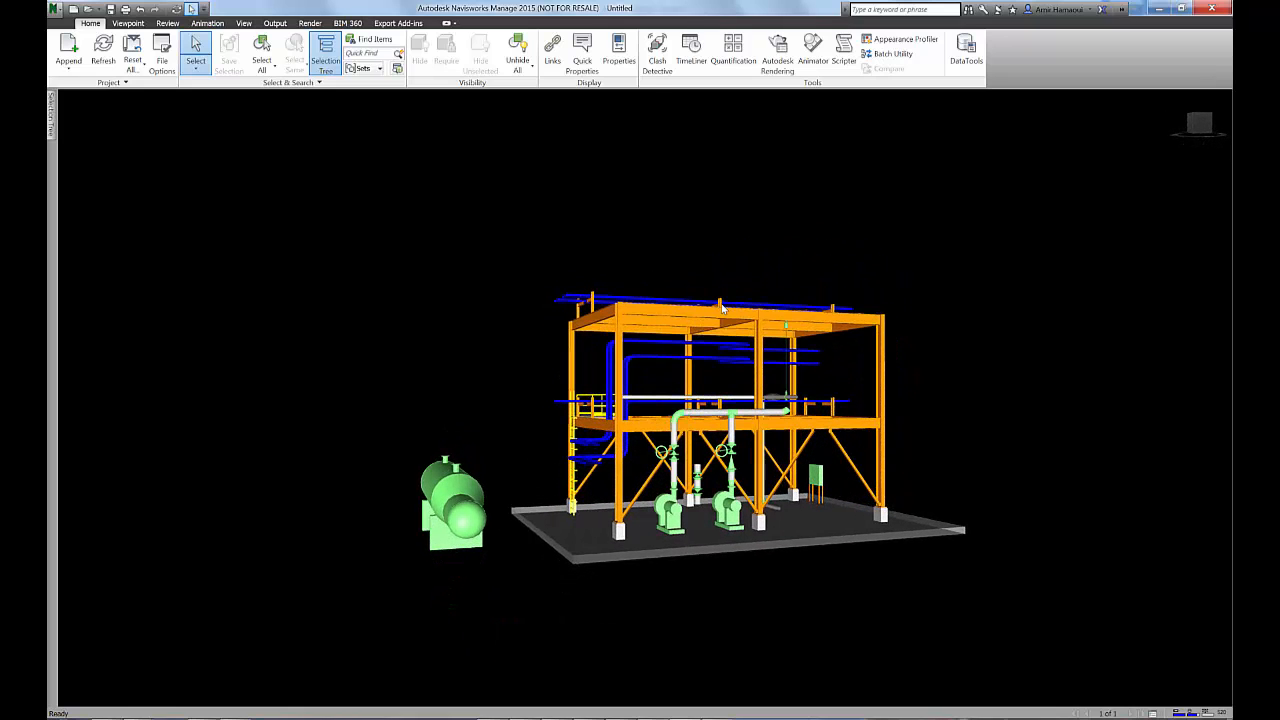
left_click(403, 23)
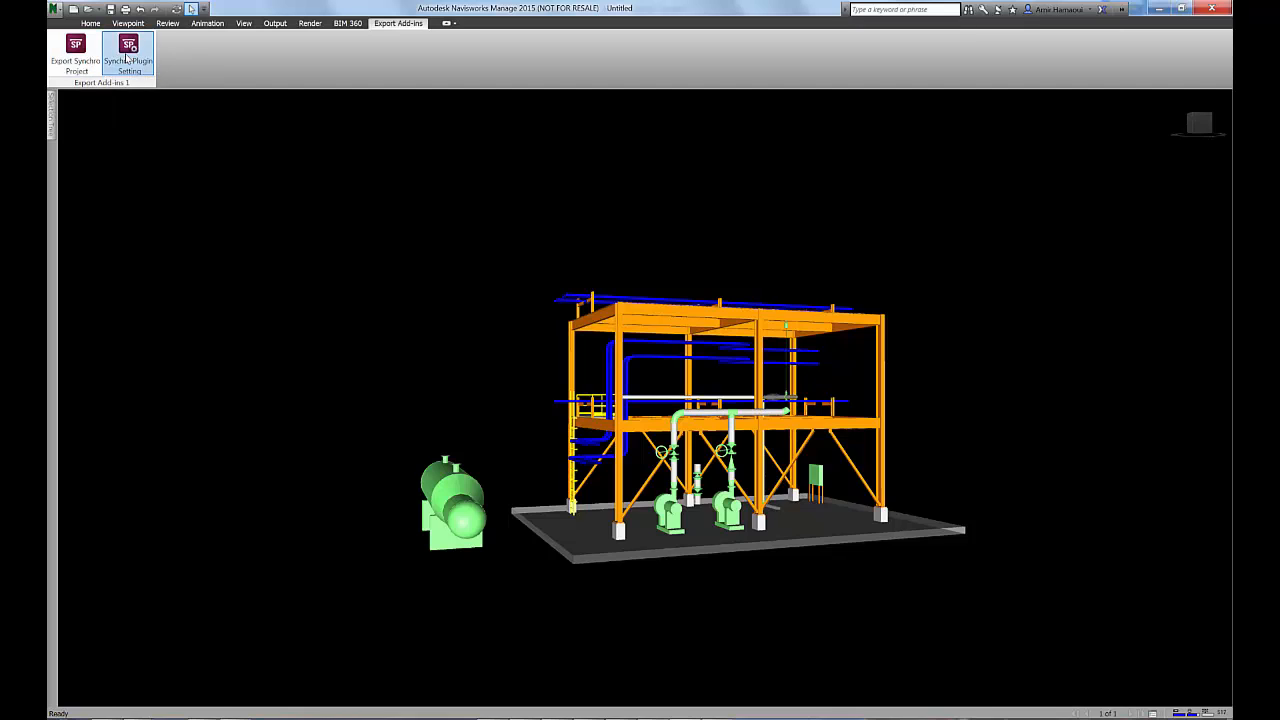
left_click(130, 50)
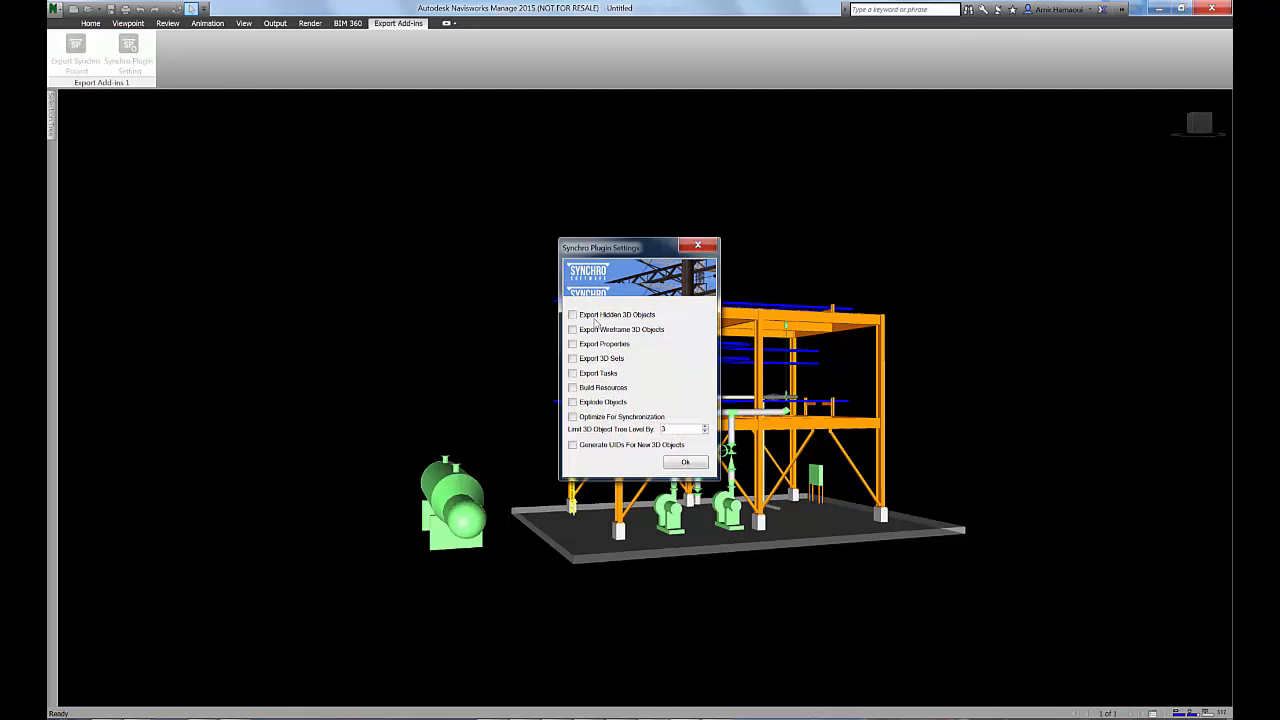
mouse_move(579, 459)
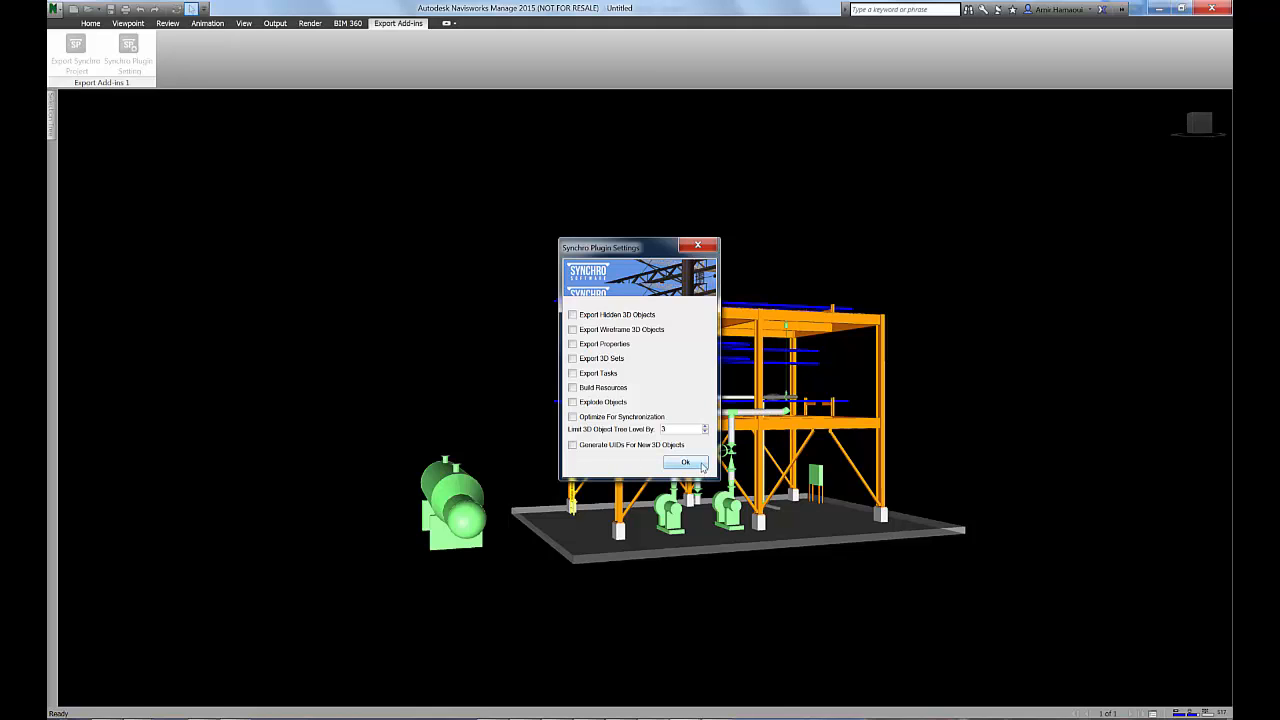
left_click(684, 462)
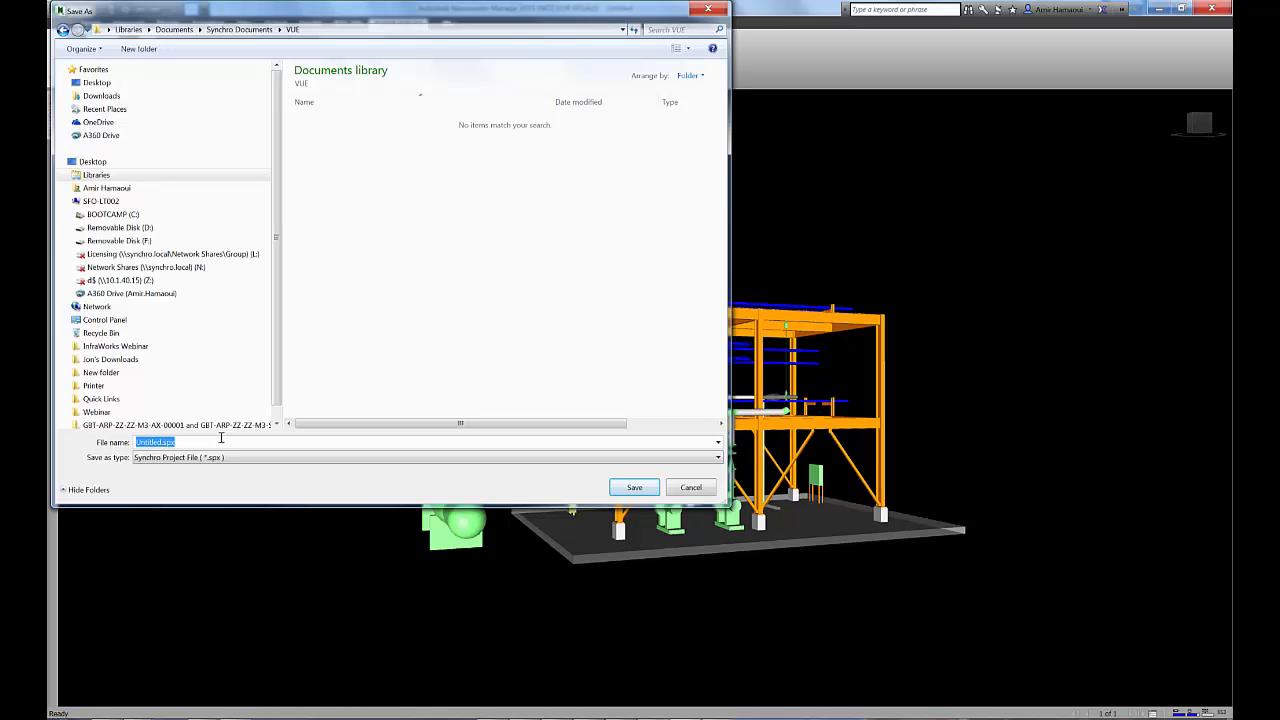
Save the exported Synchro project as 'VUE Export' in the VUE folder
type("VUE EXPO")
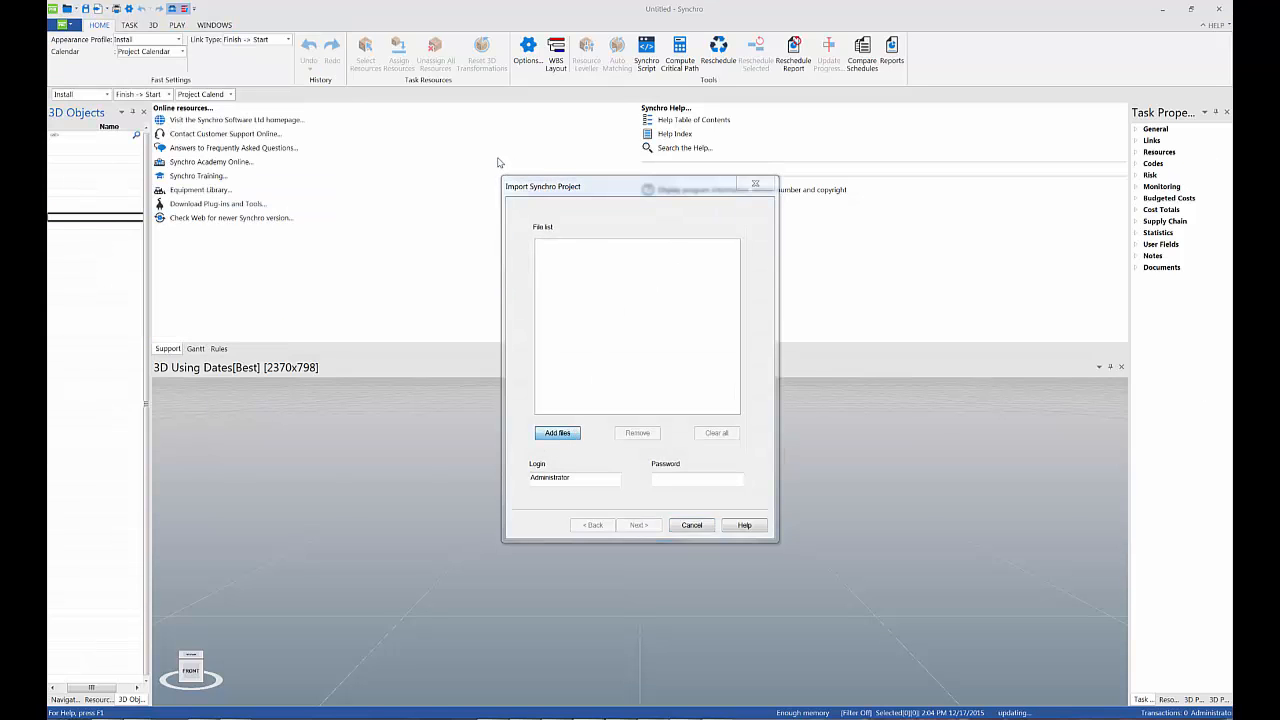
Import VUE Export.spx from the VUE folder, creating 1233 3D entities in Synchro
left_click(556, 433)
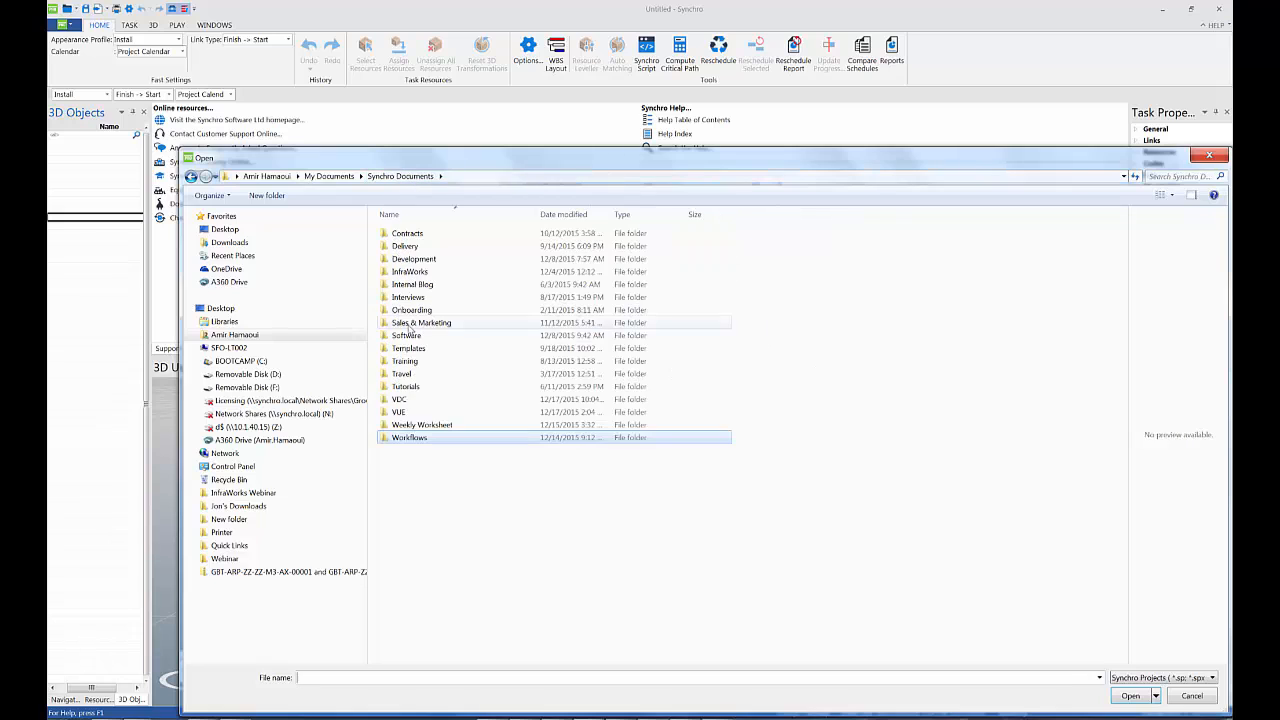
double_click(399, 399)
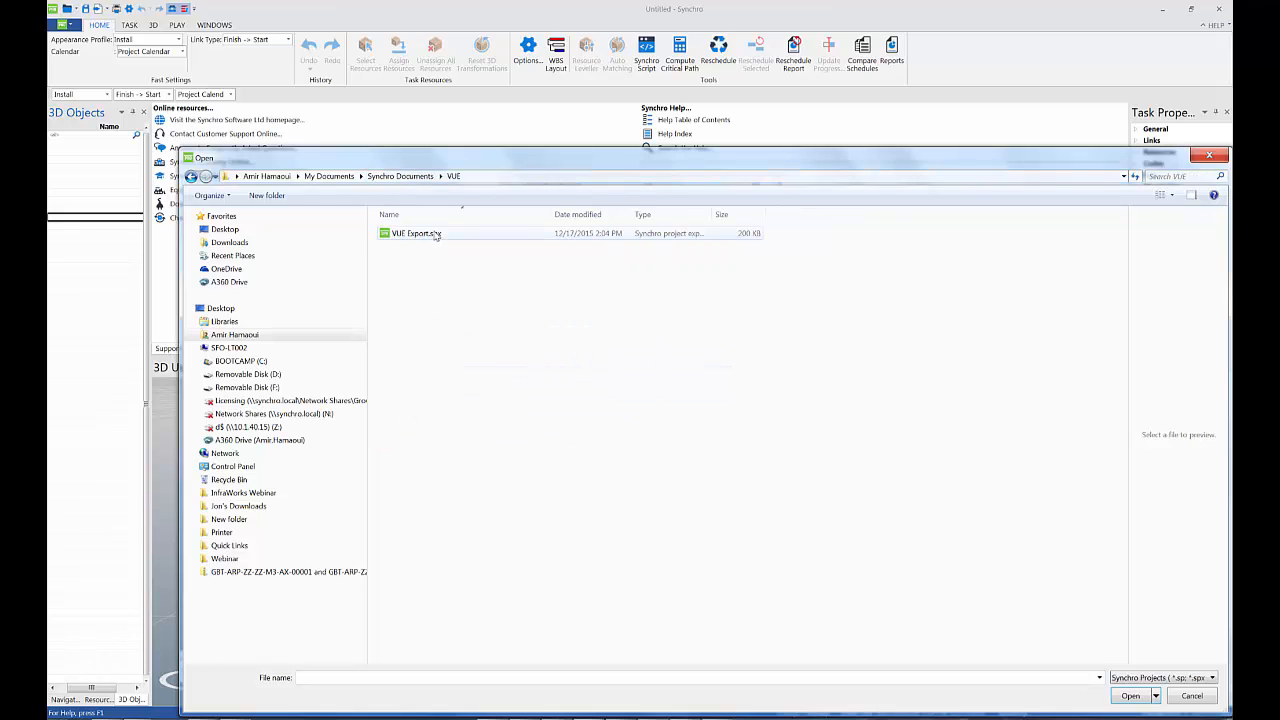
left_click(1129, 696)
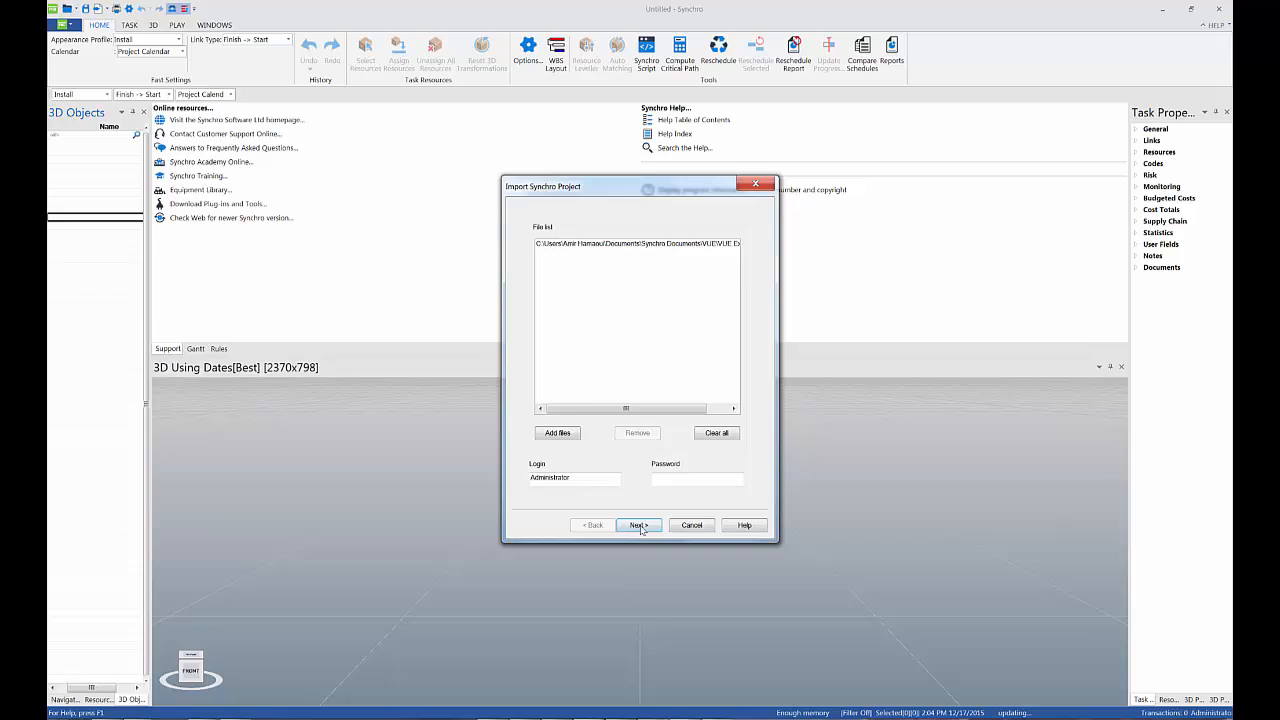
left_click(639, 525)
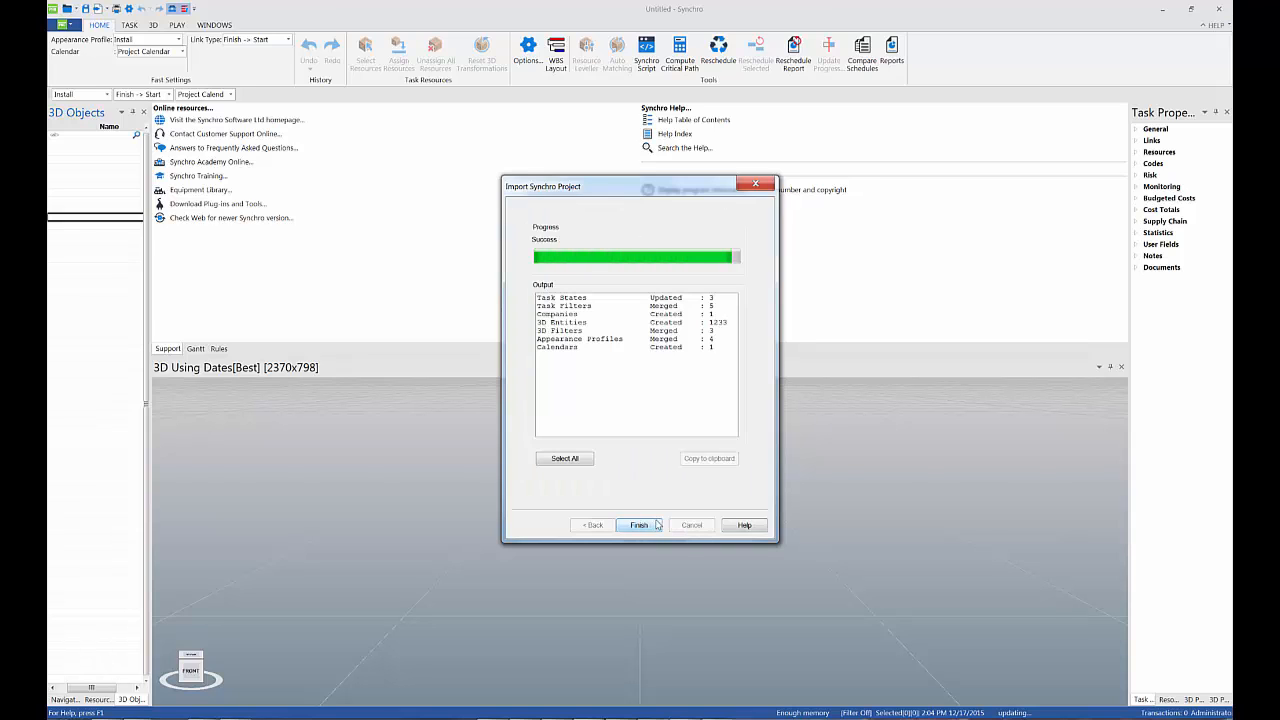
left_click(639, 525)
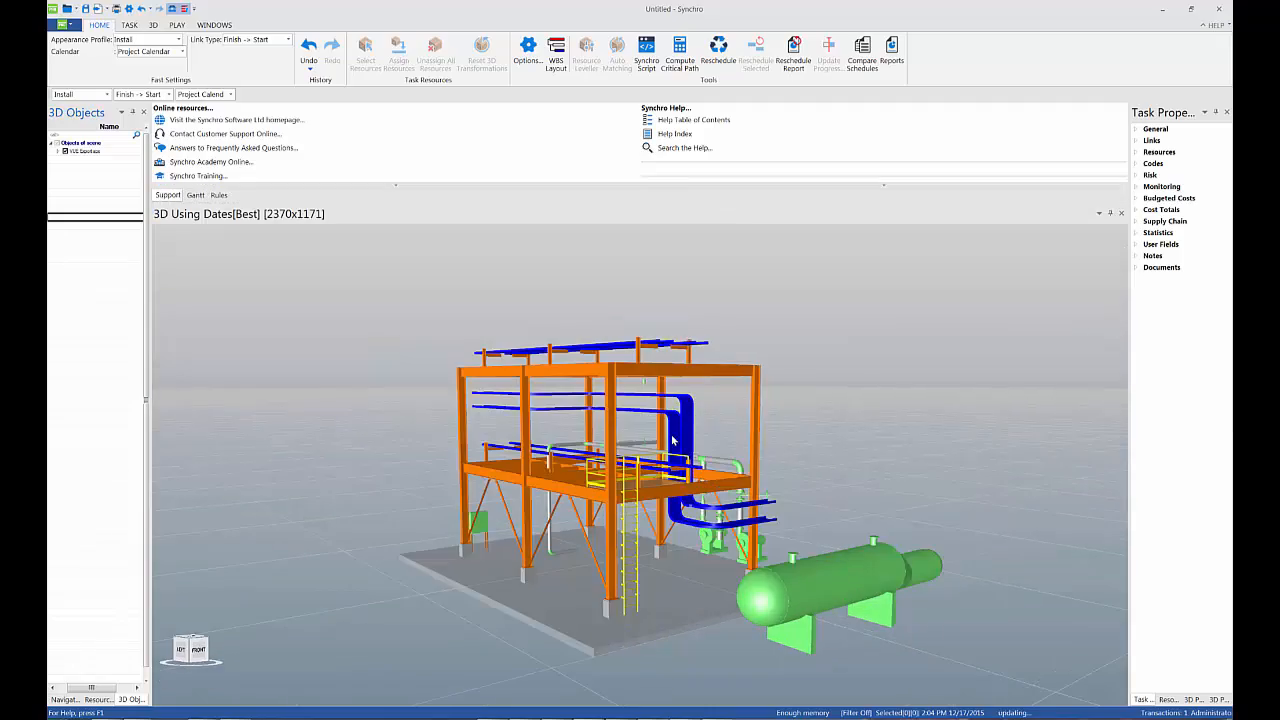
Orbit the plant model to reveal the blue piping running through the frame
left_click_drag(670, 440, 600, 465)
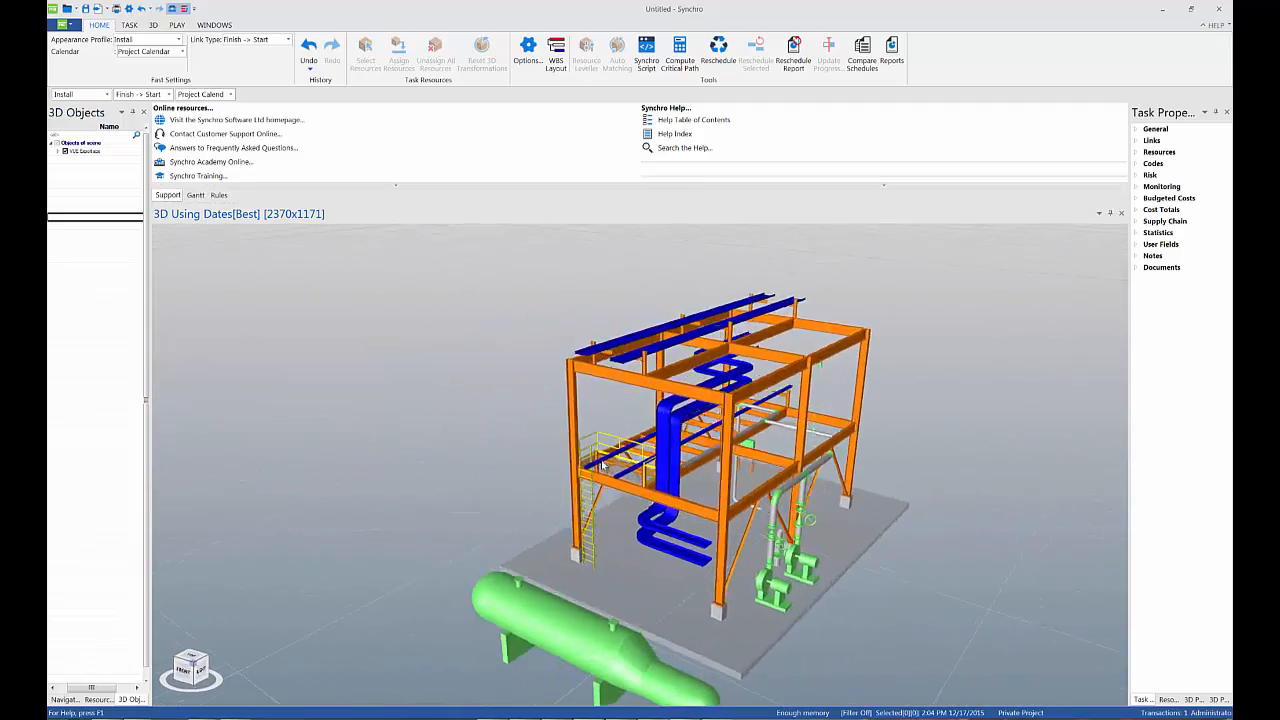